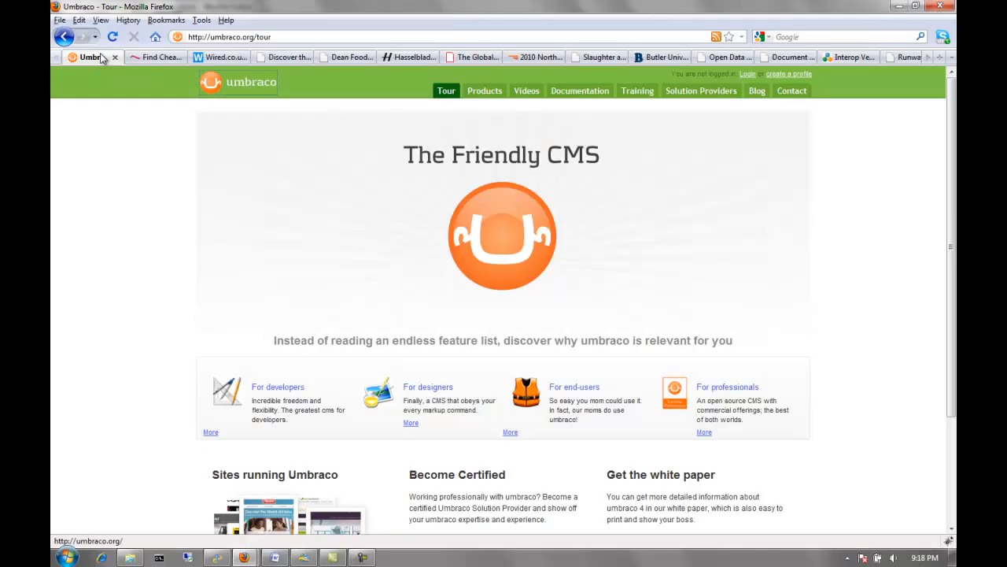
- Browse the showcased Umbraco sites from Red Roof Inn through Wired UK, Heinz, Dean Foods, Hasselblad and SanDisk
left_click(156, 56)
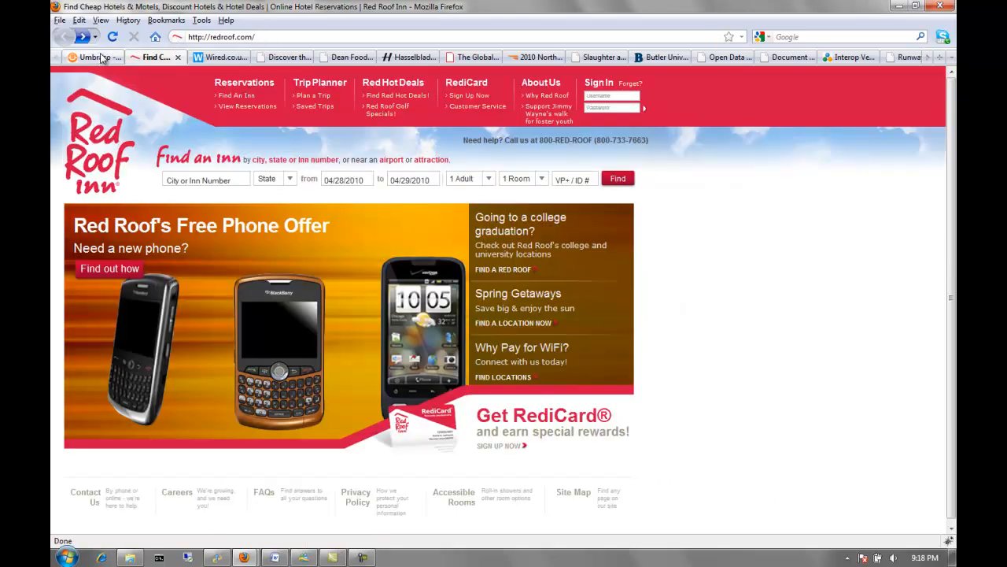
left_click(218, 57)
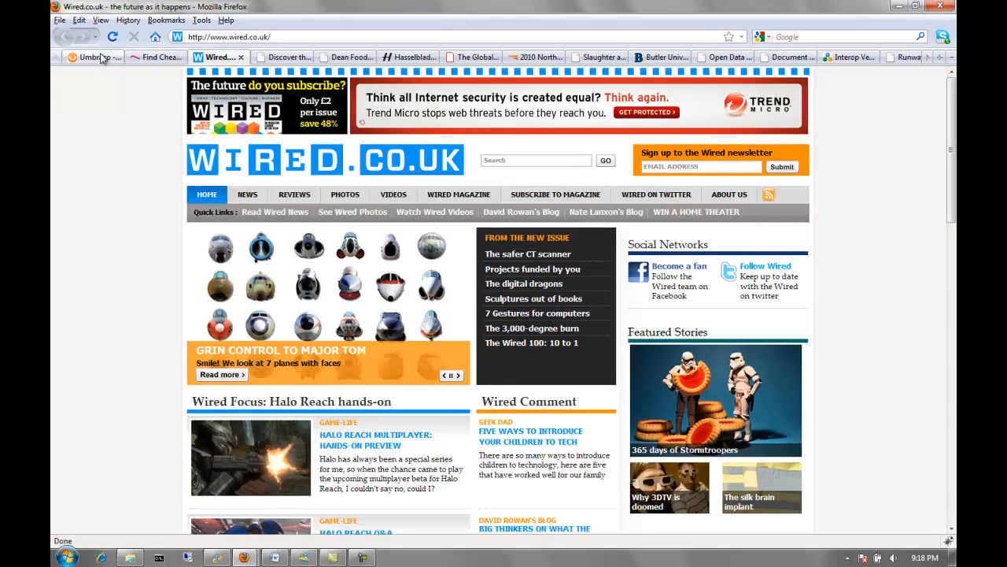
left_click(280, 57)
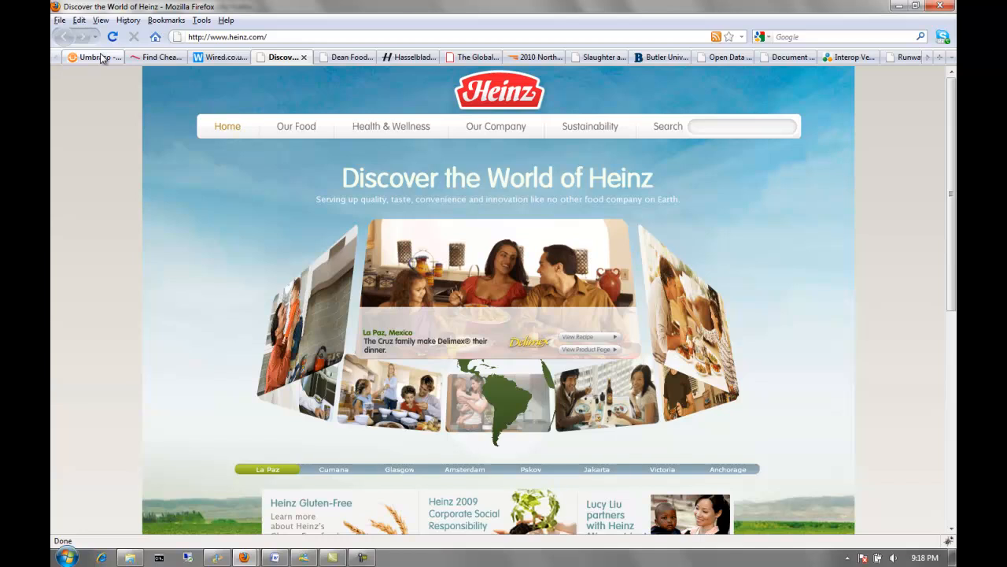
left_click(343, 57)
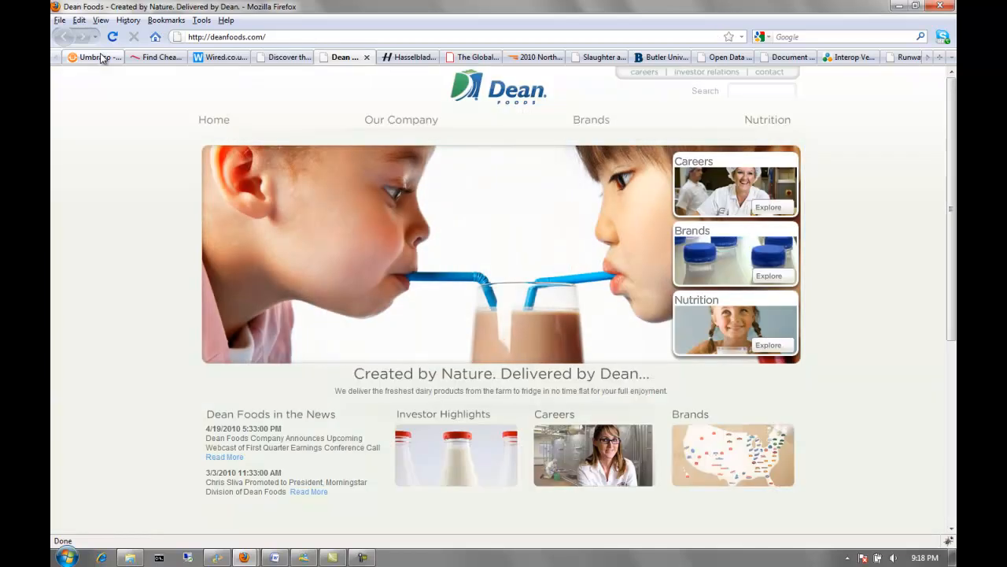
left_click(406, 57)
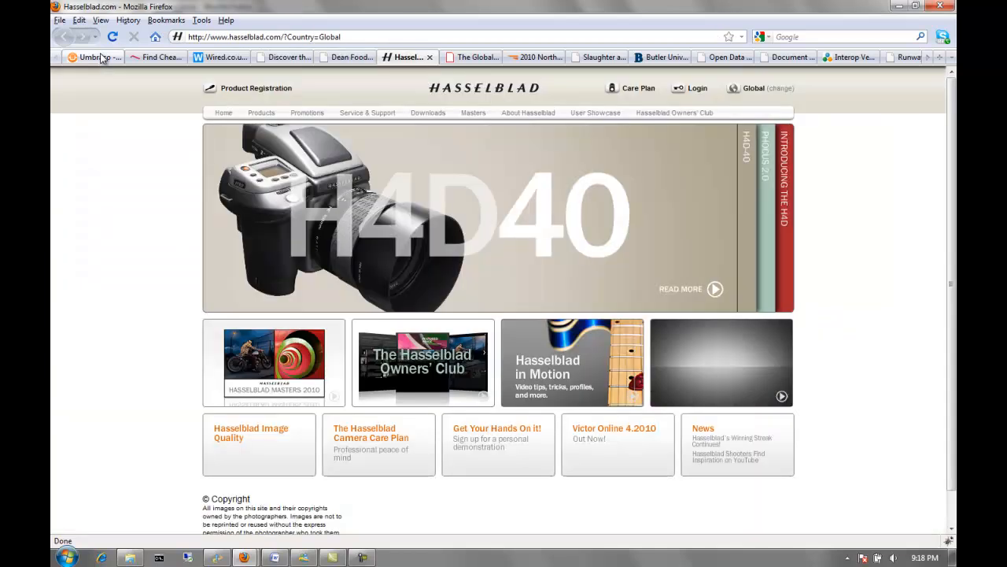
left_click(469, 57)
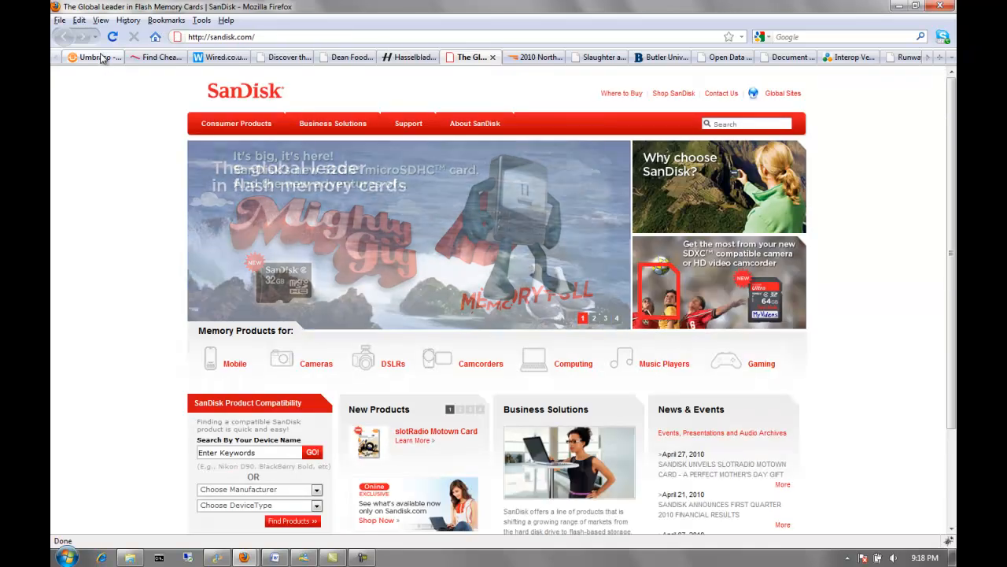
- Continue through the auto show, Slaughter and May, Butler University and Document Interop Initiative sites
left_click(533, 57)
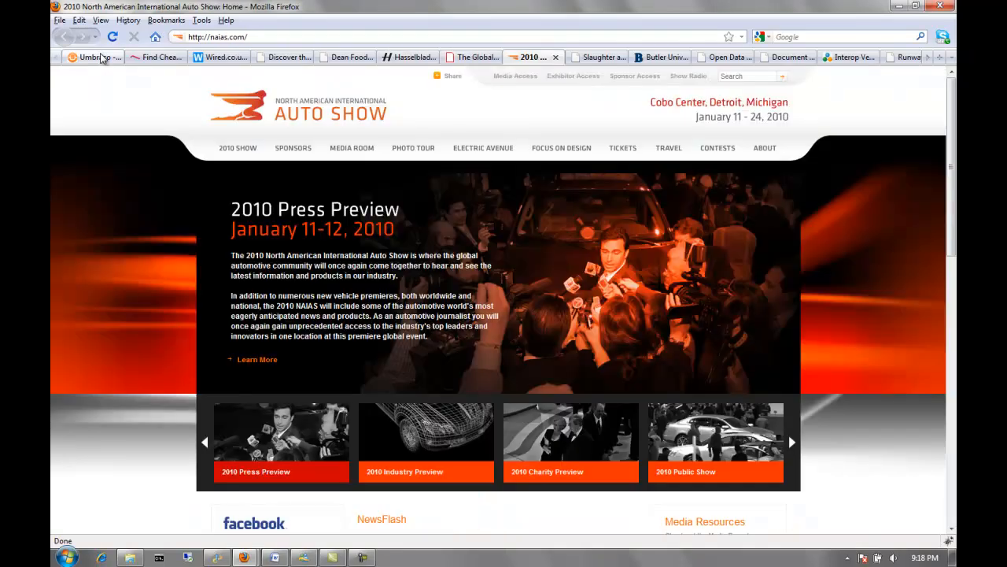
left_click(596, 57)
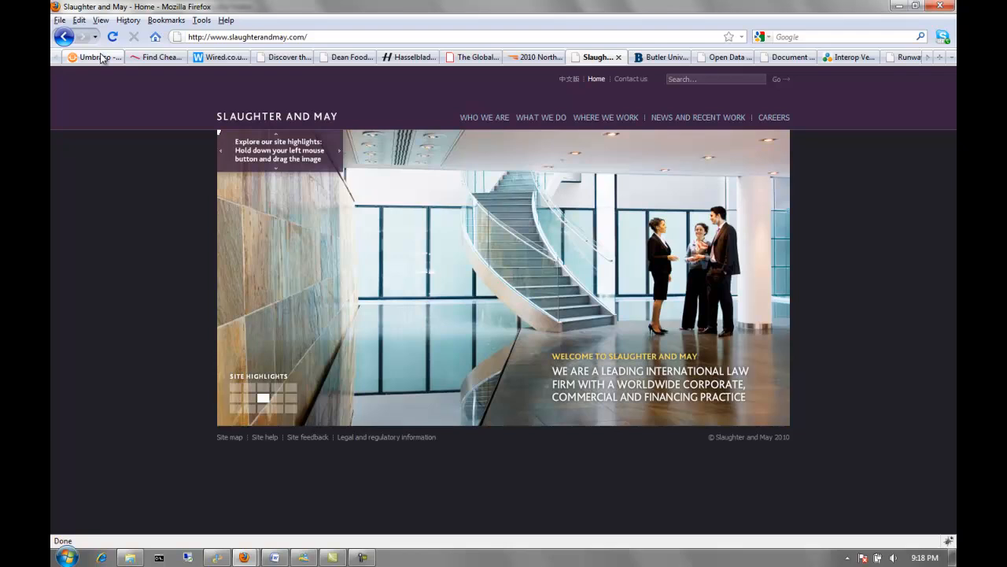
left_click(655, 56)
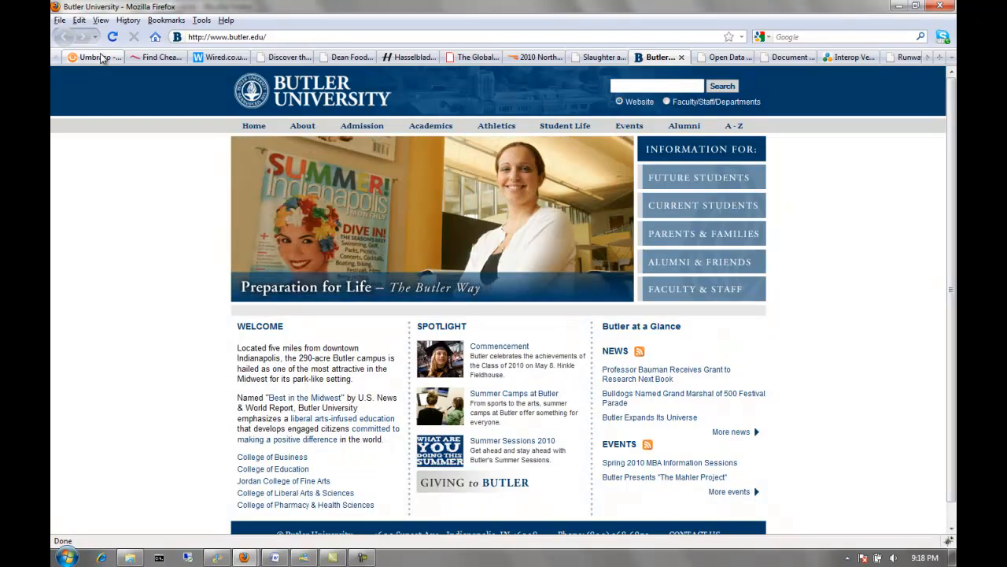
left_click(784, 57)
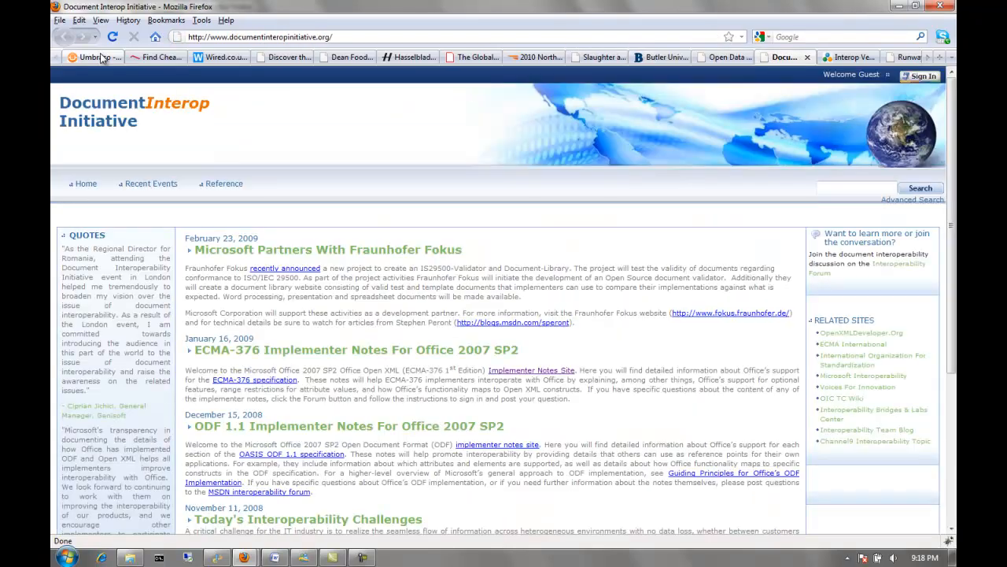
left_click(842, 57)
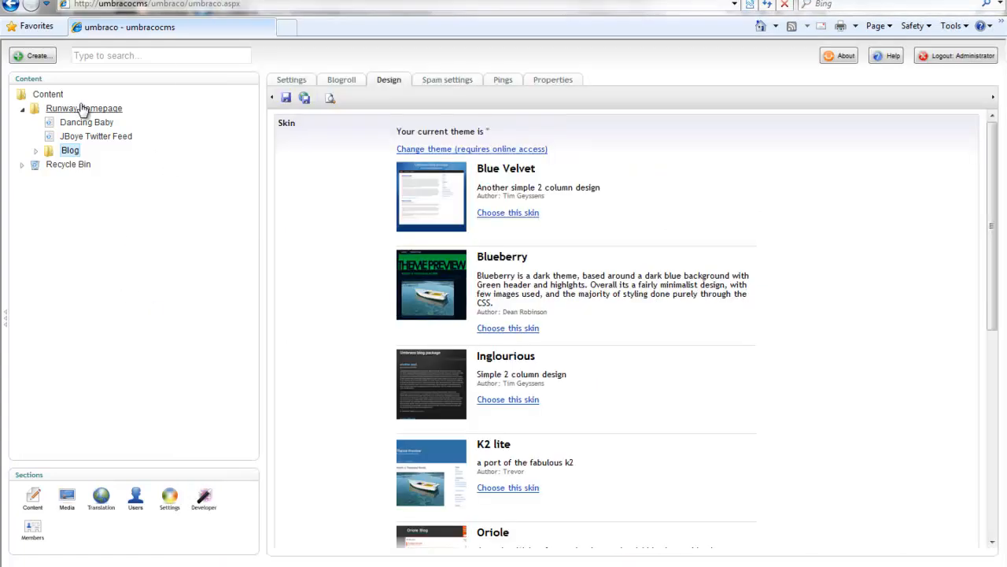
- Select the Runway Homepage node in the content tree for editing
left_click(83, 107)
type("Simple, obvious, friendly")
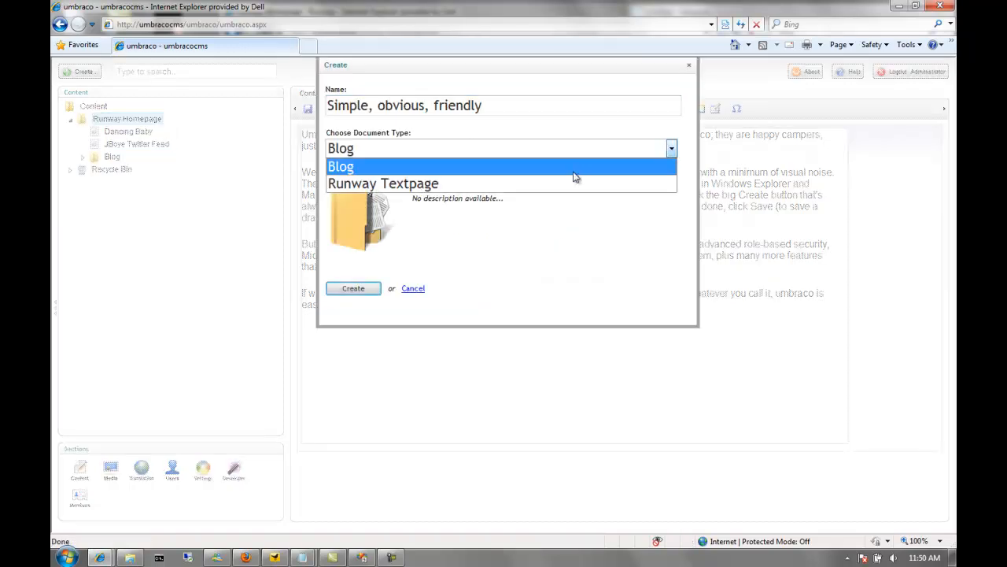
- Create the Runway Textpage 'Simple, obvious, friendly' and insert the Stickers image from the media library
left_click(384, 183)
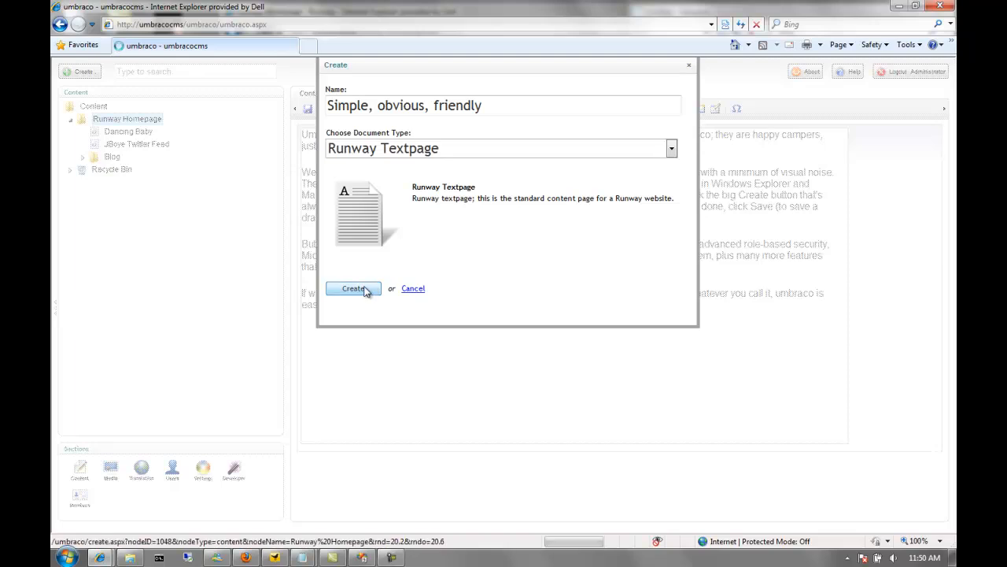
left_click(353, 288)
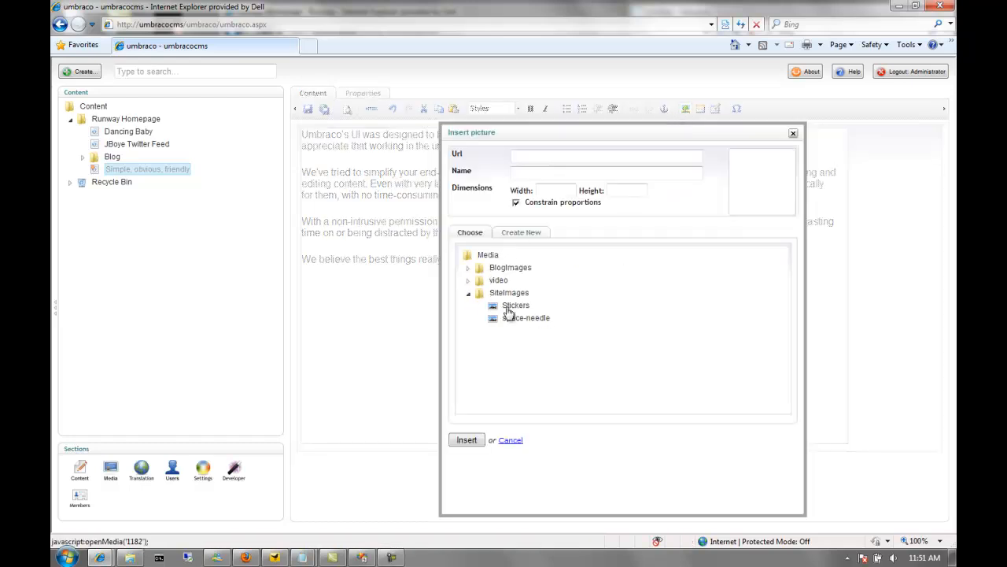
left_click(516, 305)
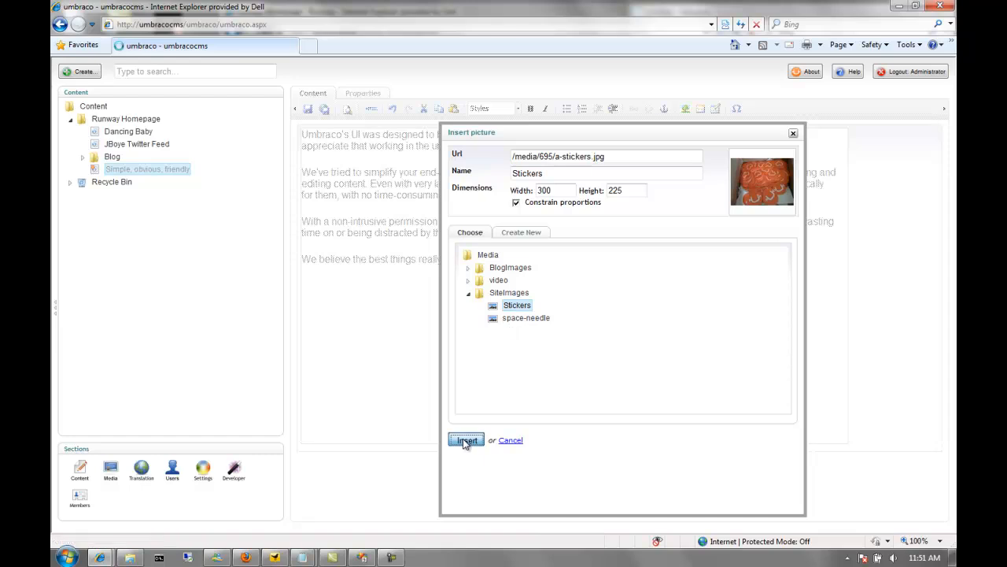
left_click(466, 441)
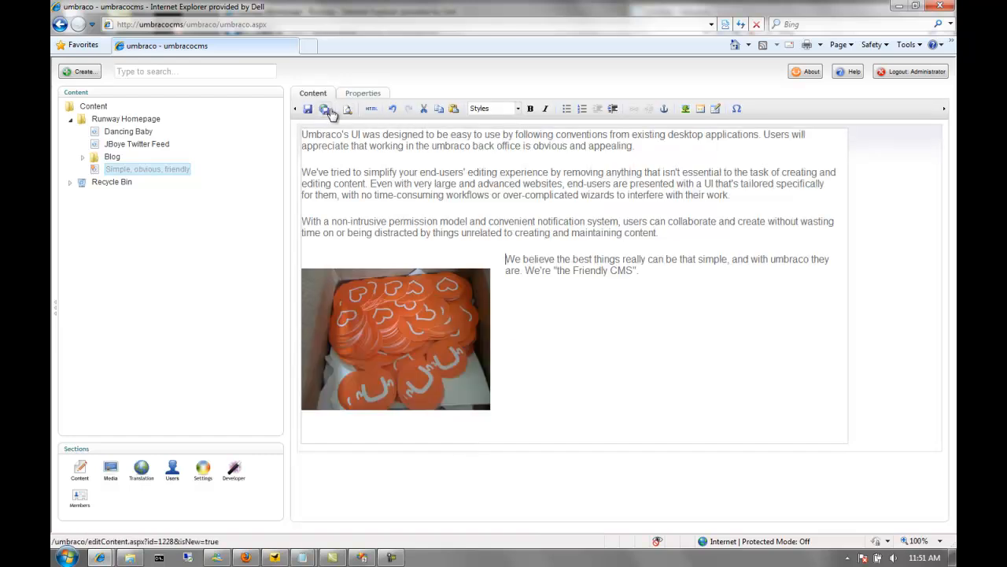
- Save and publish the new page and view it on the live site
left_click(325, 109)
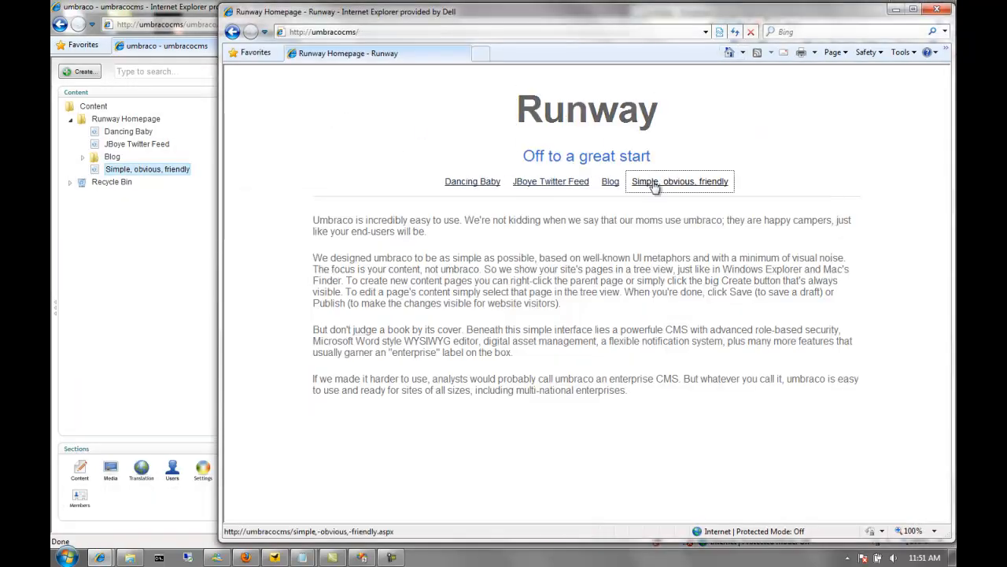
left_click(680, 181)
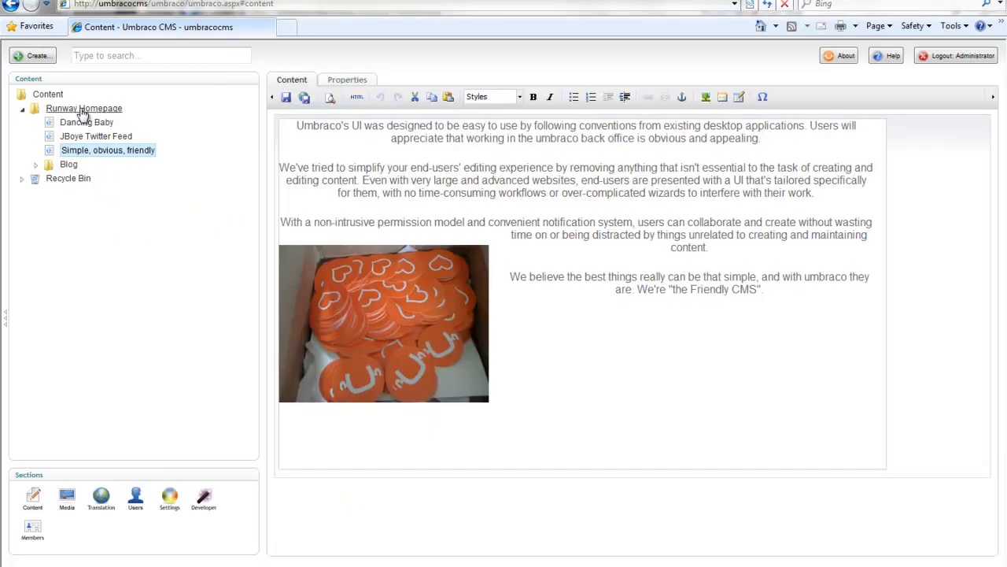
- Sort the Runway Homepage children so 'Simple, obvious, friendly' is first and save the order
right_click(83, 107)
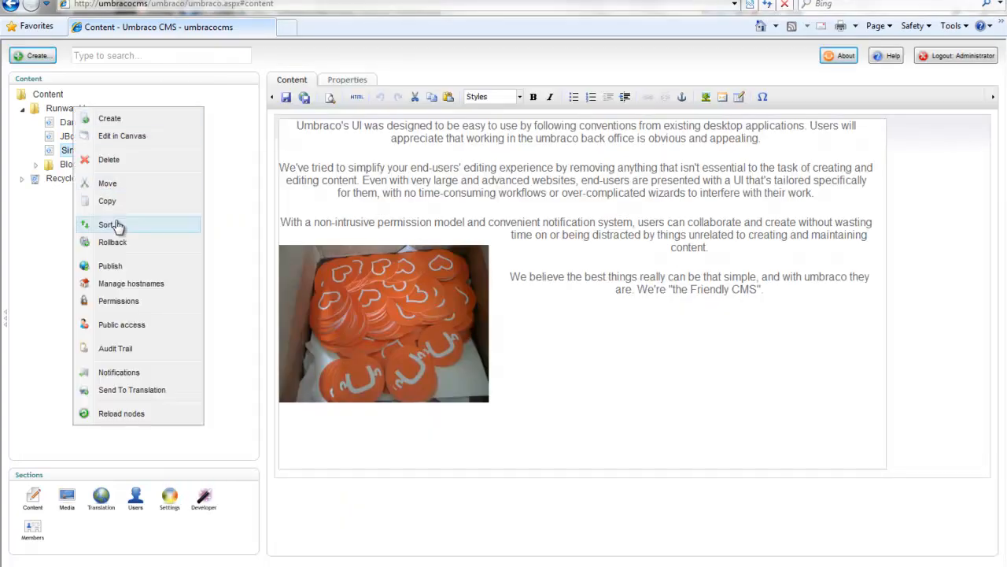
left_click(107, 223)
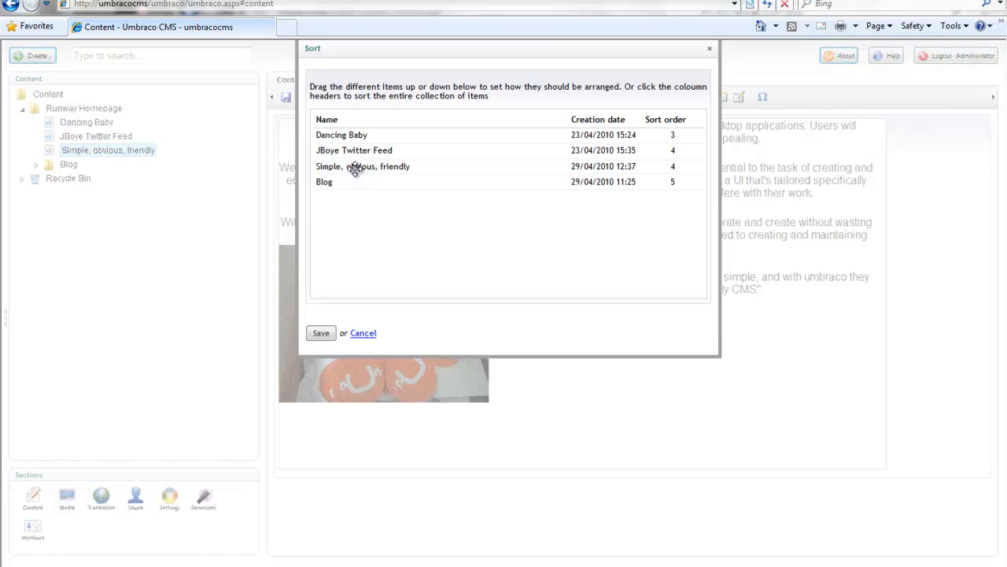
left_click(321, 332)
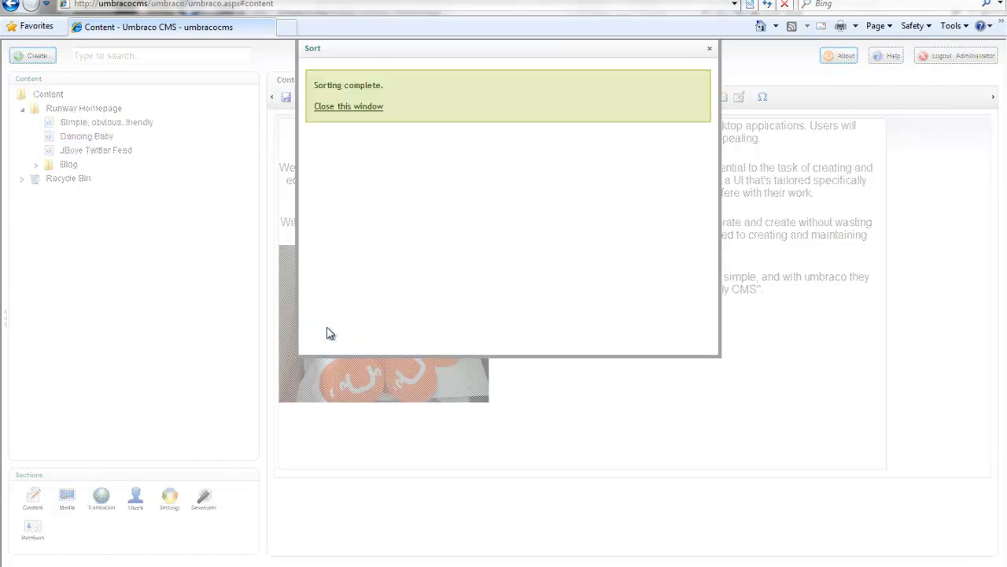
left_click(348, 107)
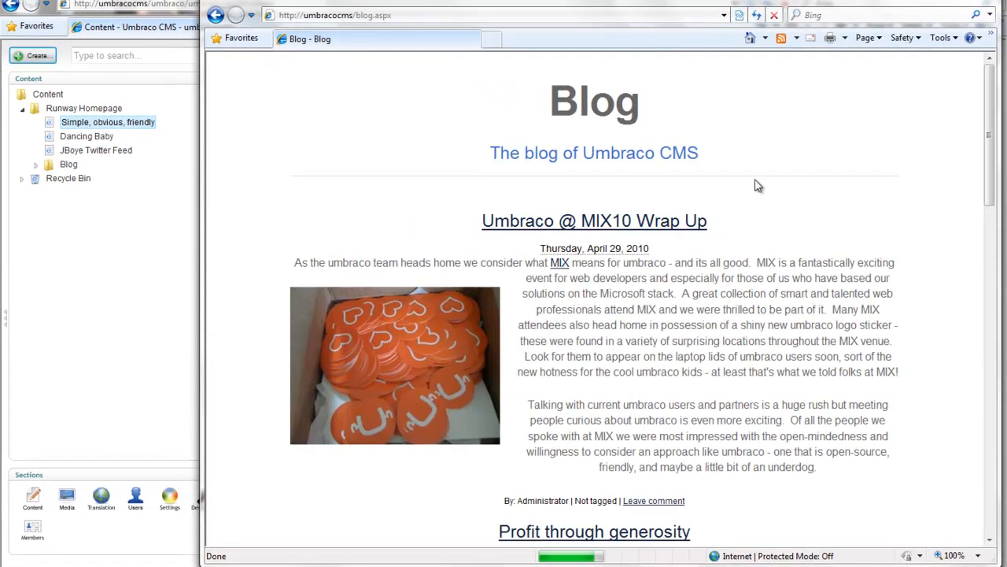
mouse_move(790, 220)
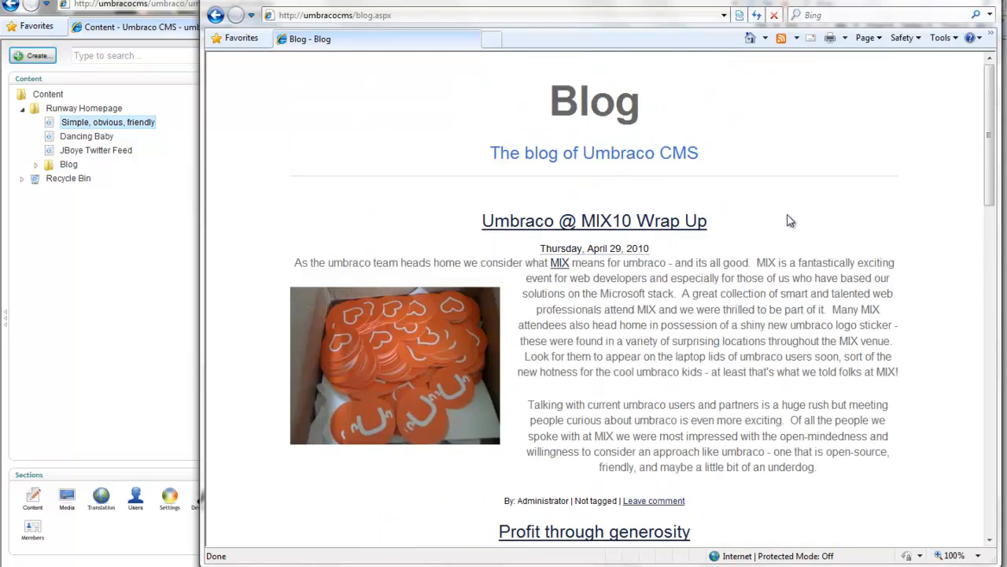
- Switch to the Word document holding the 'Built for the whole web, not just for one browser' post
key("alt+tab")
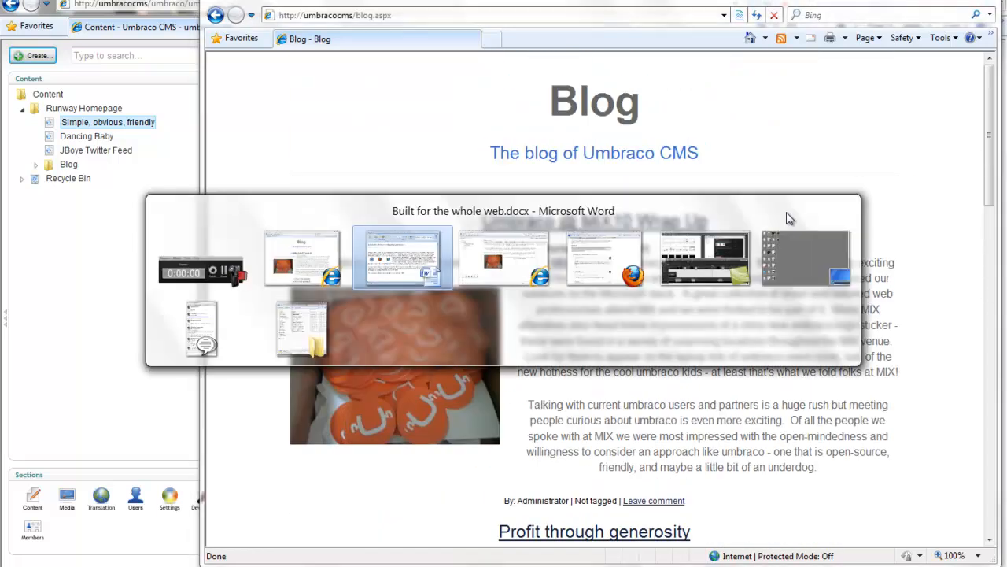
left_click(403, 258)
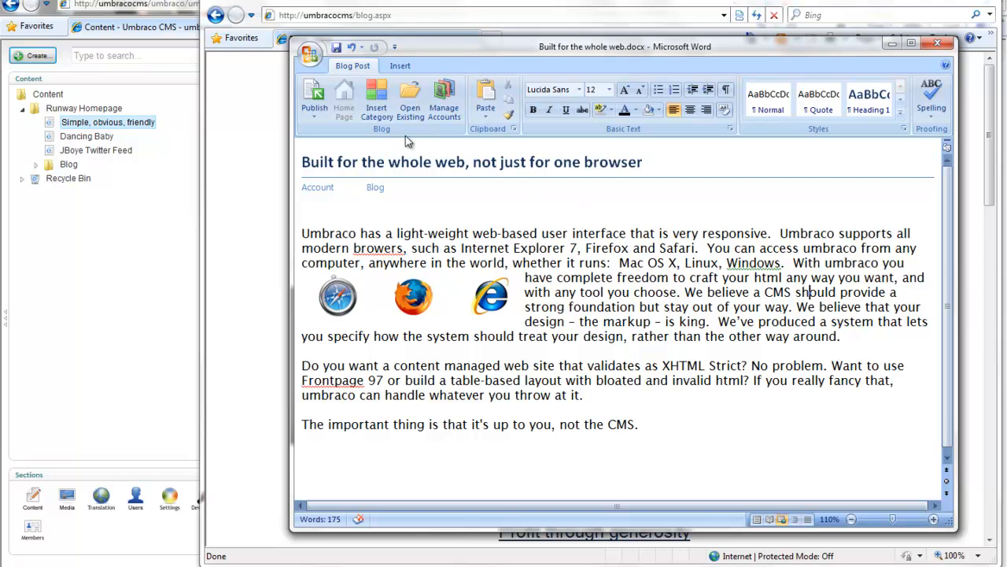
mouse_move(554, 271)
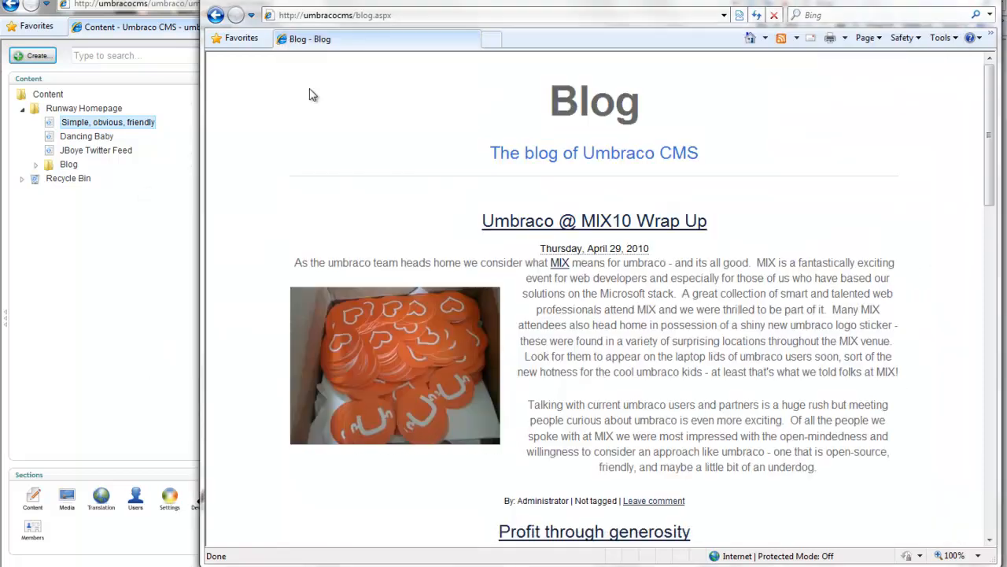
mouse_move(545, 107)
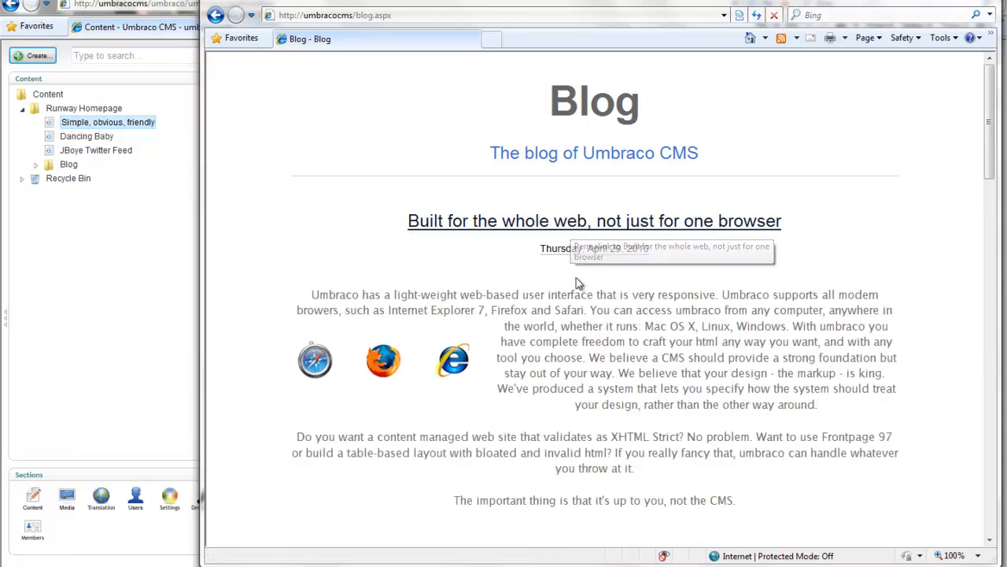
- Scroll the refreshed live blog down to the newly published Word post
scroll("down", 3)
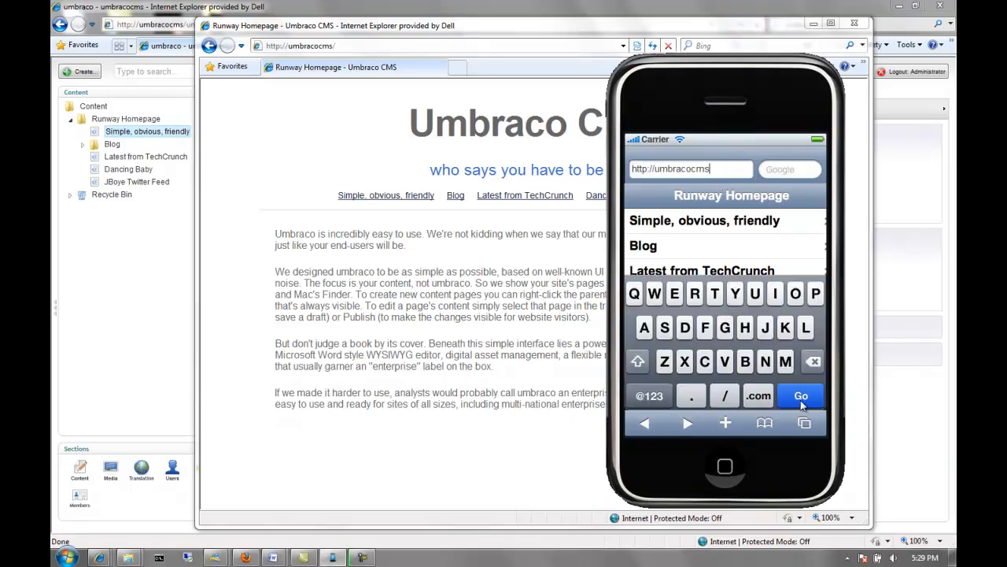
- Load the site in the iPhone simulator, view 'Simple, obvious, friendly' there, then on the desktop browser
left_click(800, 395)
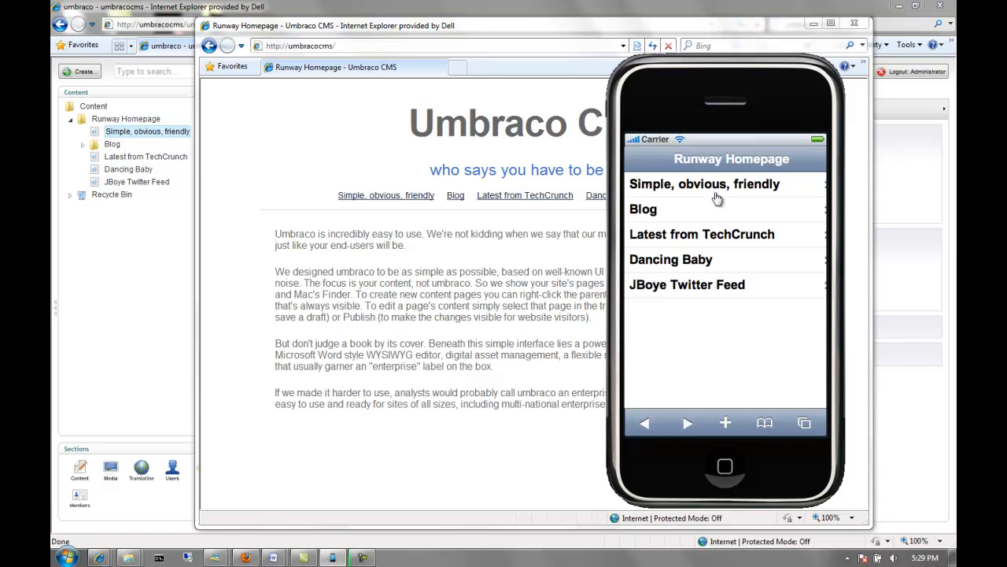
left_click(705, 182)
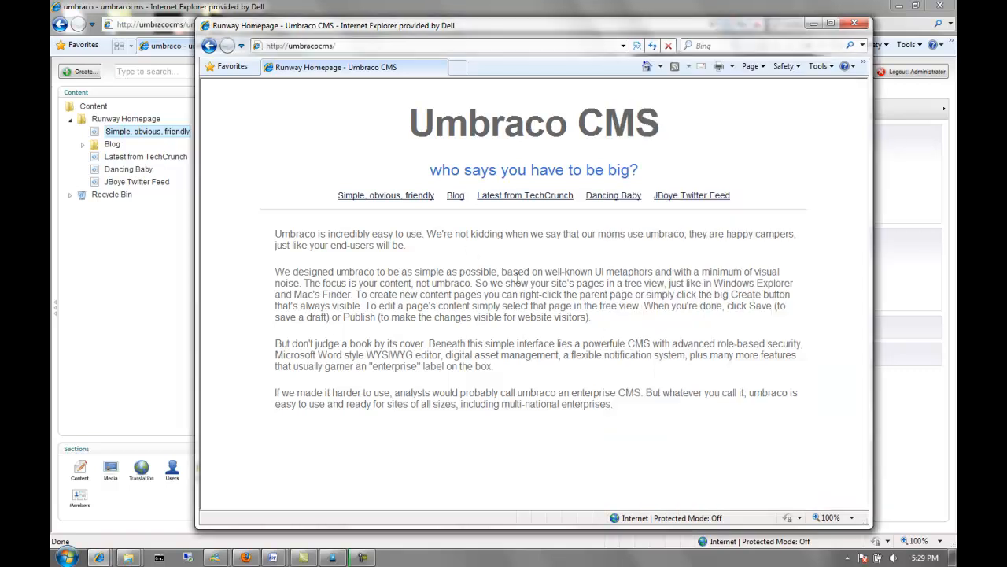
left_click(385, 195)
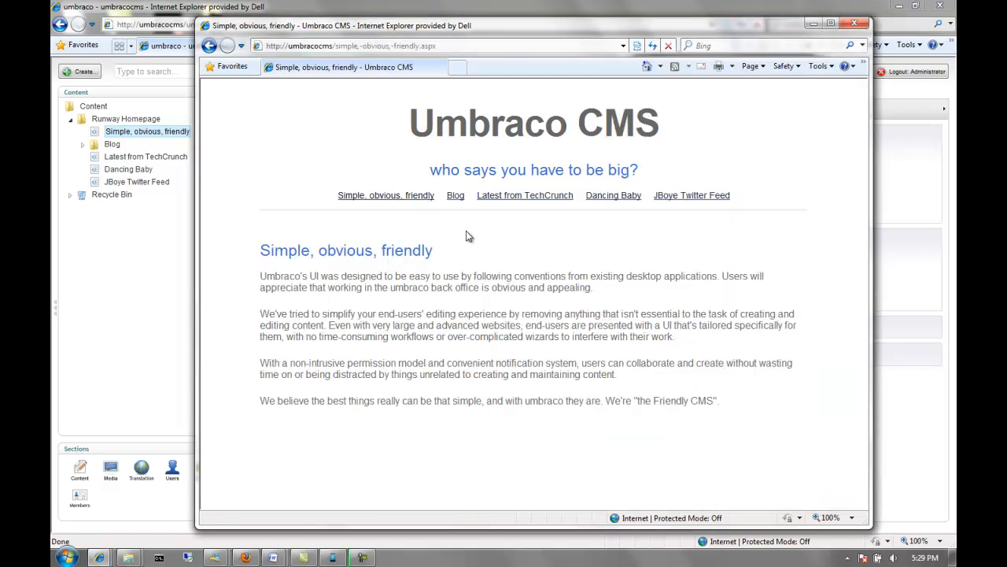